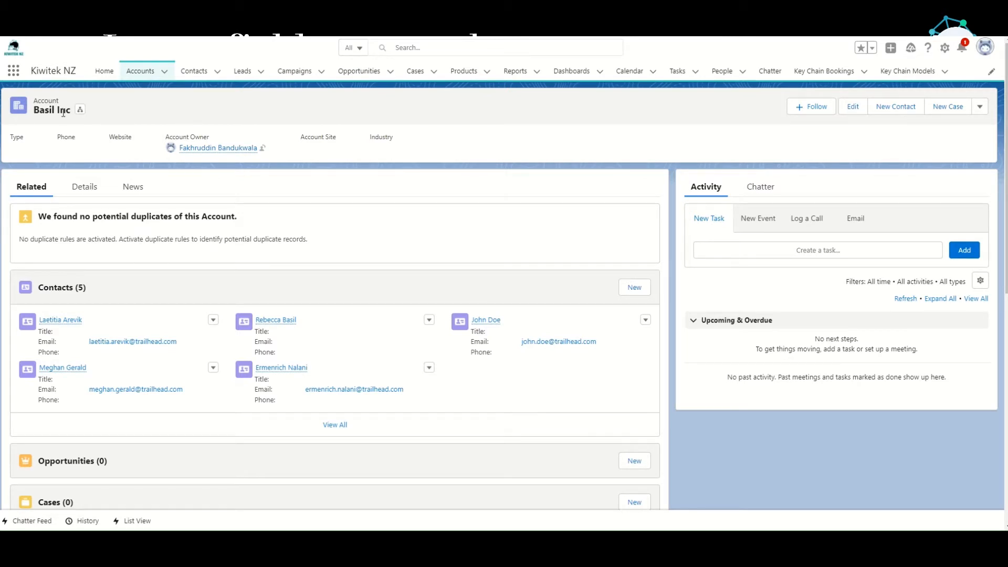
{"action": "mouse_move", "coordinate": [51, 203]}
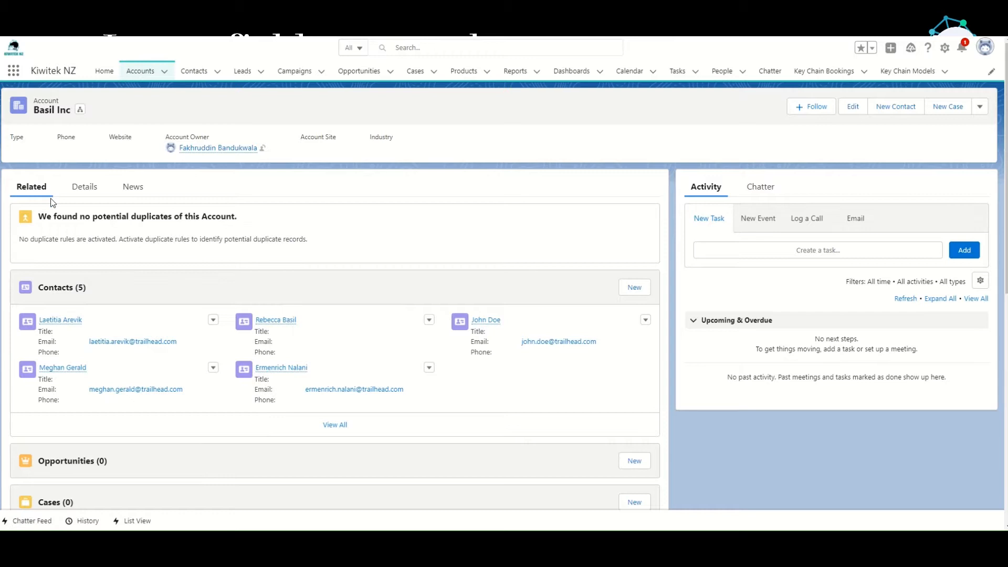
{"action": "mouse_move", "coordinate": [107, 297]}
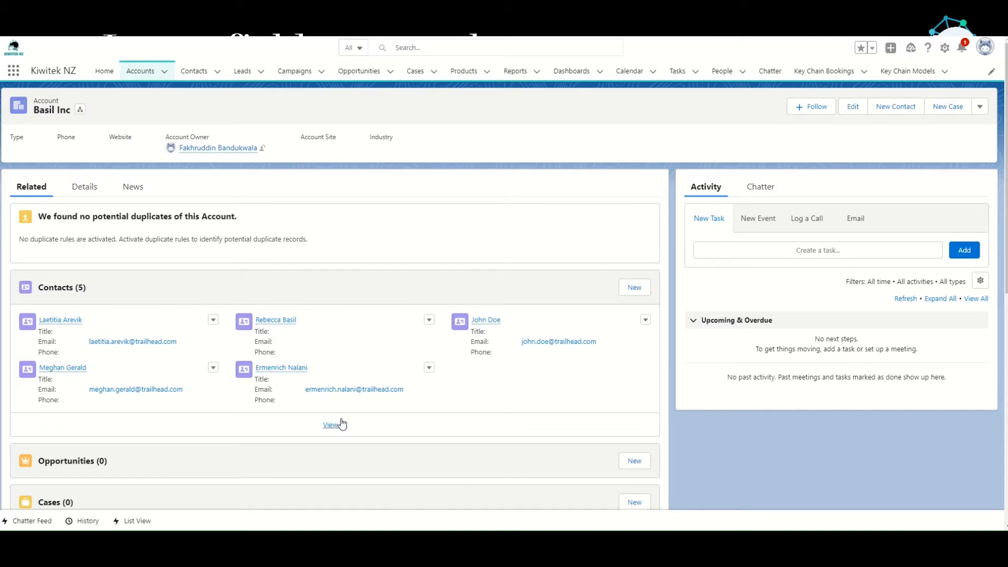
{"action": "mouse_move", "coordinate": [60, 320]}
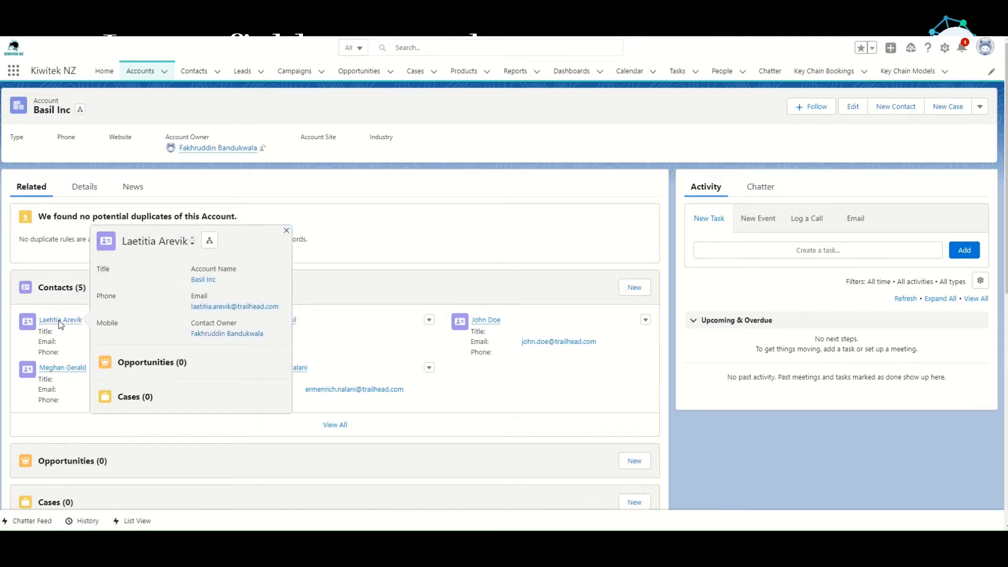
{"action": "left_click", "coordinate": [61, 320]}
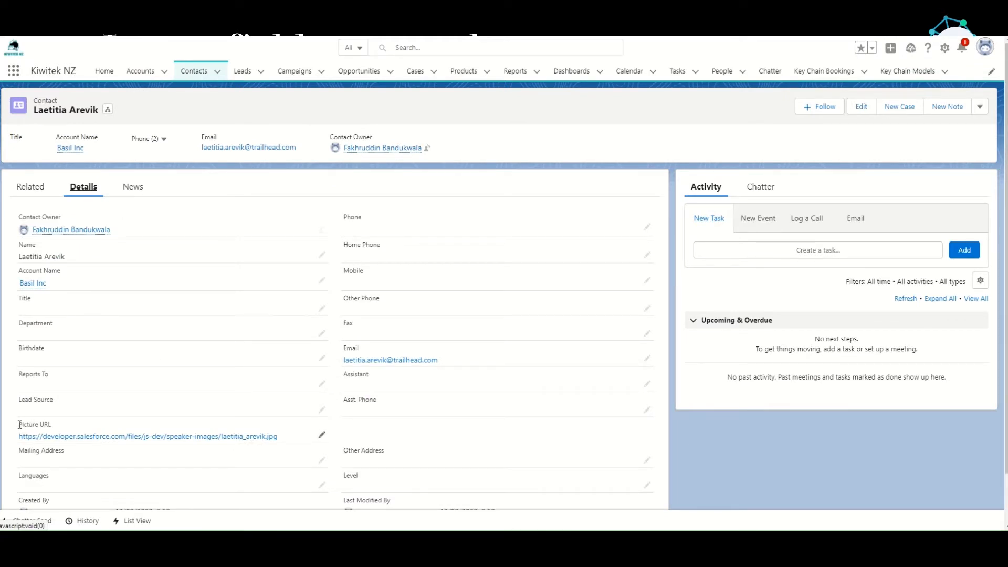
{"action": "double_click", "coordinate": [34, 423]}
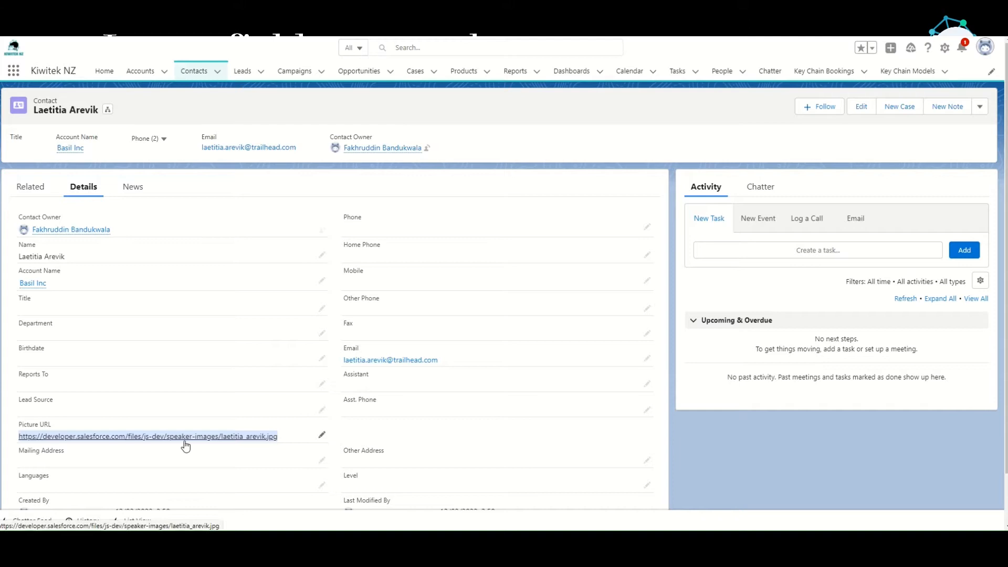
{"action": "mouse_move", "coordinate": [555, 186]}
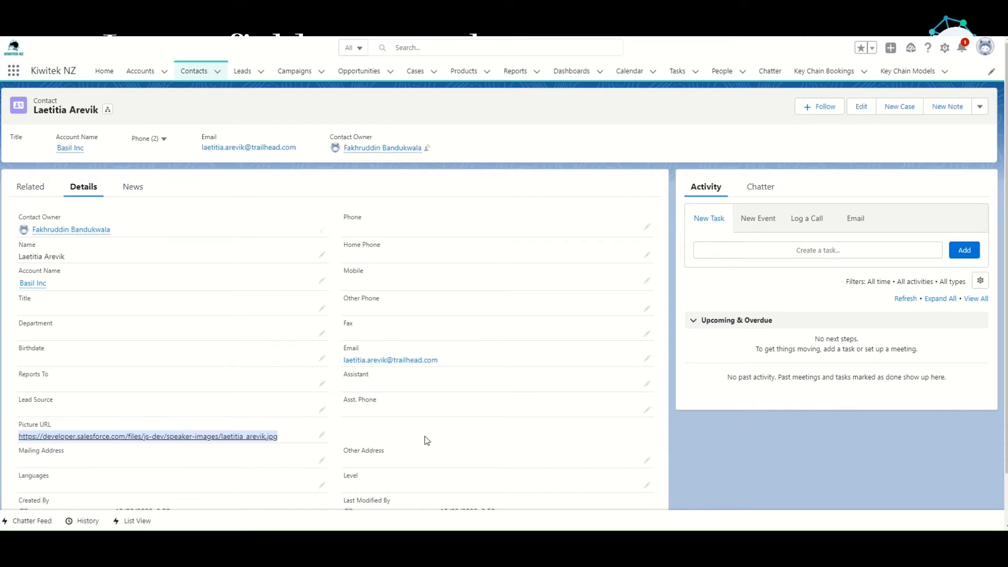
{"action": "mouse_move", "coordinate": [962, 46]}
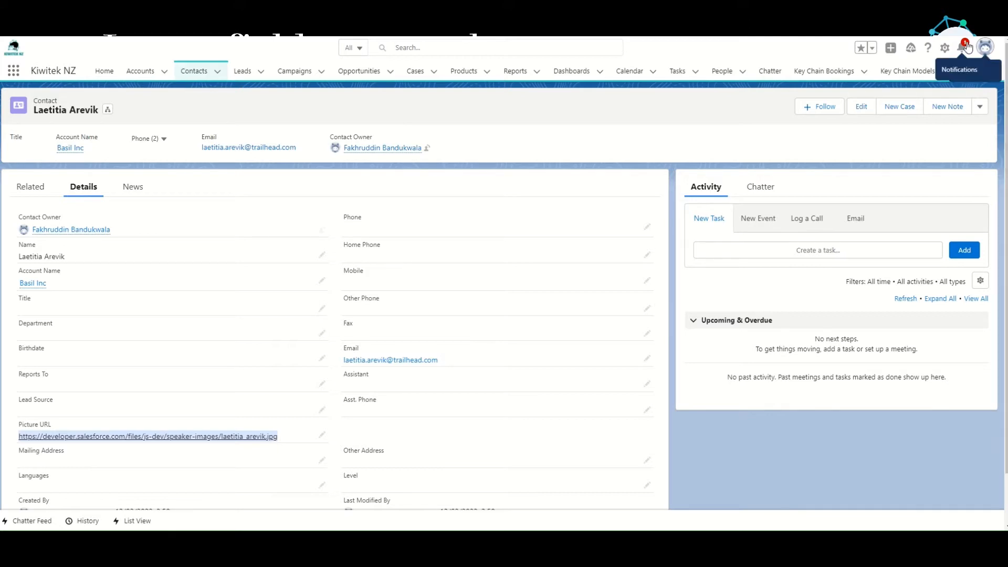
Open the Contact object in Object Manager and list its fields, including Picture URL.
{"action": "left_click", "coordinate": [944, 48]}
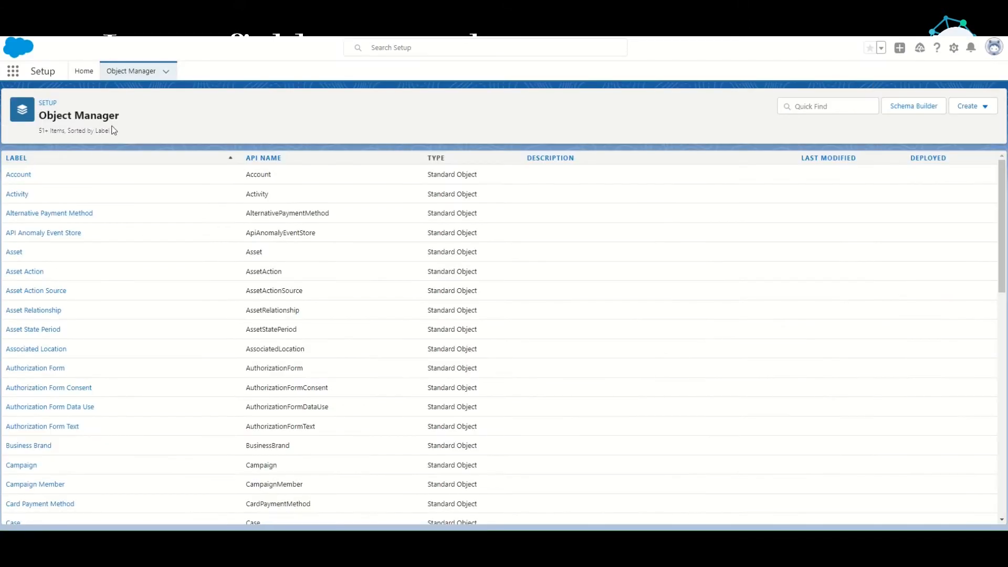
{"action": "scroll", "scroll_direction": "down", "scroll_amount": 3}
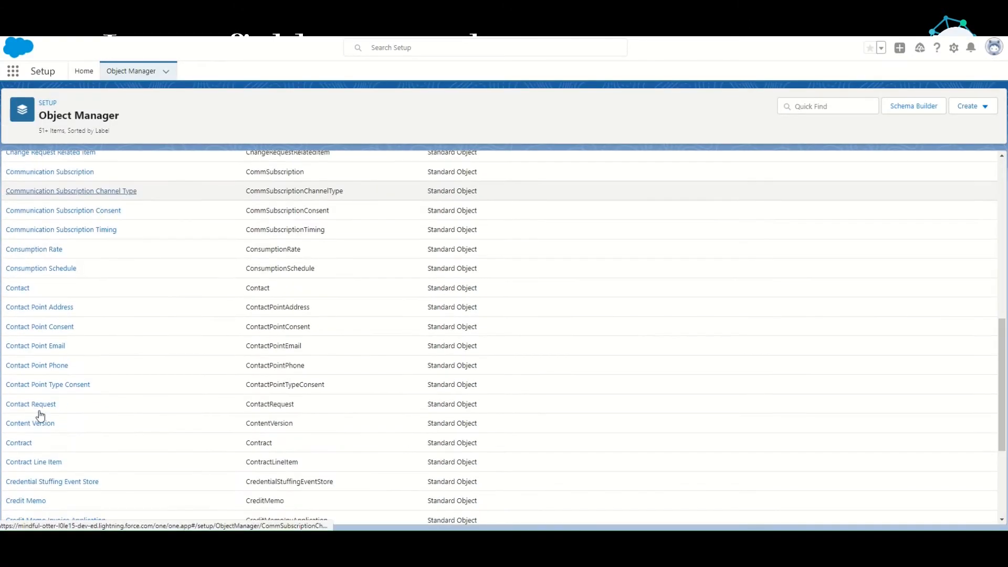
{"action": "left_click", "coordinate": [17, 288]}
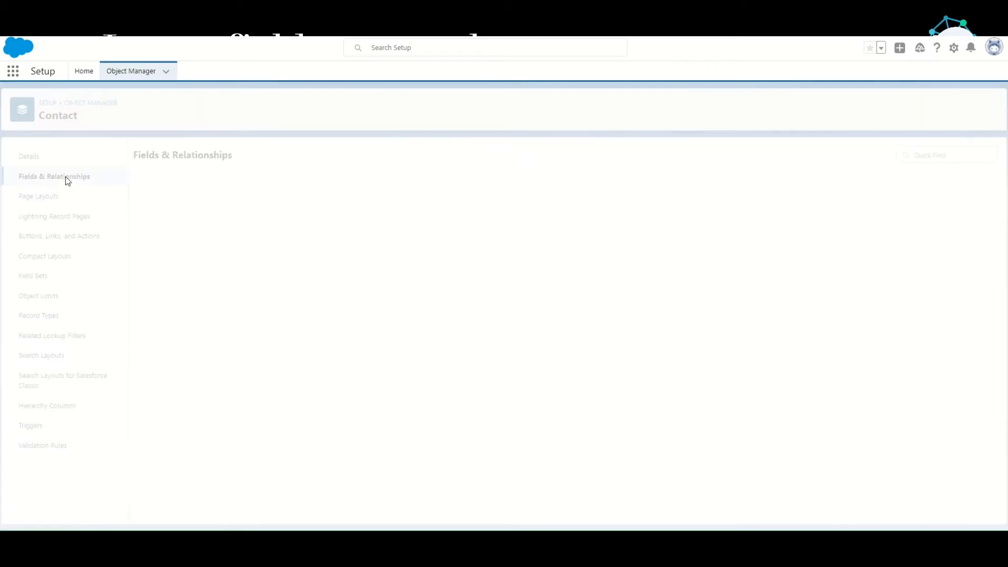
{"action": "left_click", "coordinate": [54, 176]}
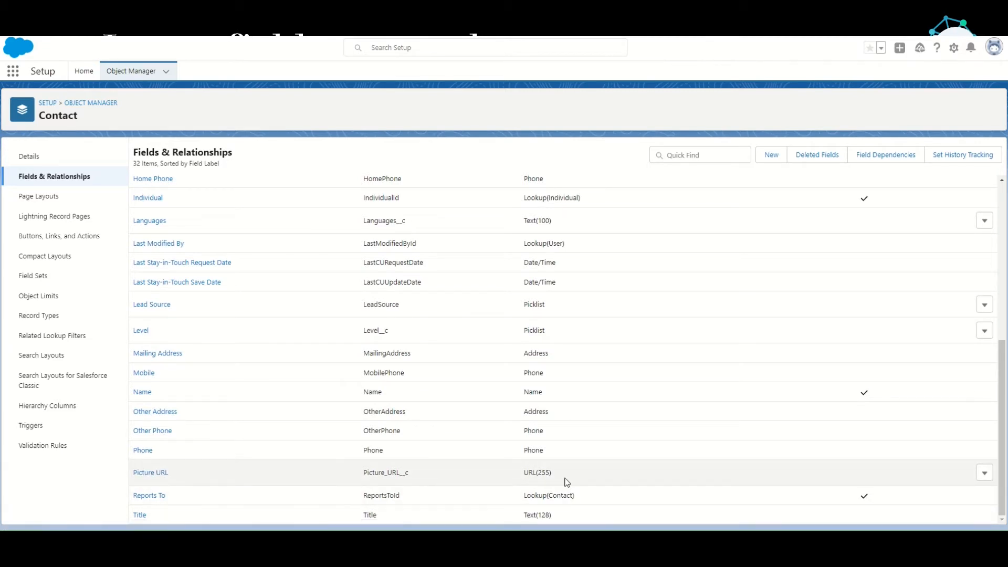
{"action": "scroll", "scroll_direction": "up", "scroll_amount": 3}
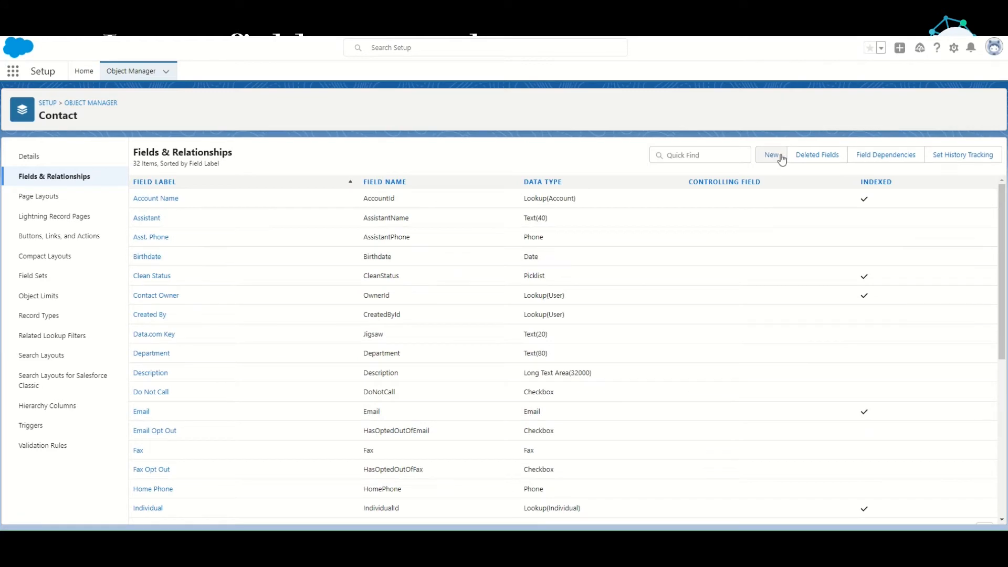
Start a new Contact field labelled Contact Image as a Text-returning formula.
{"action": "left_click", "coordinate": [770, 154]}
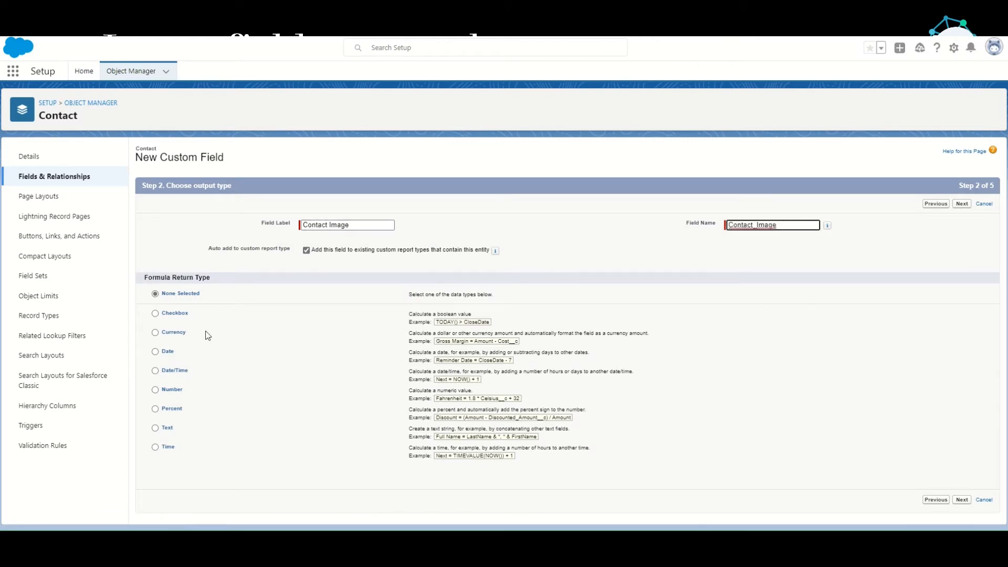
{"action": "left_click", "coordinate": [155, 427]}
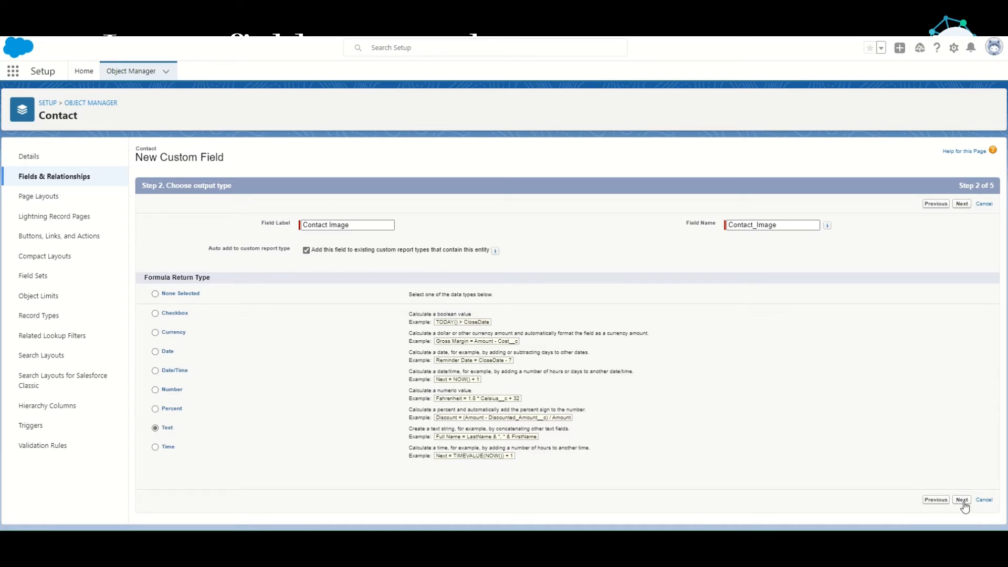
{"action": "left_click", "coordinate": [962, 499]}
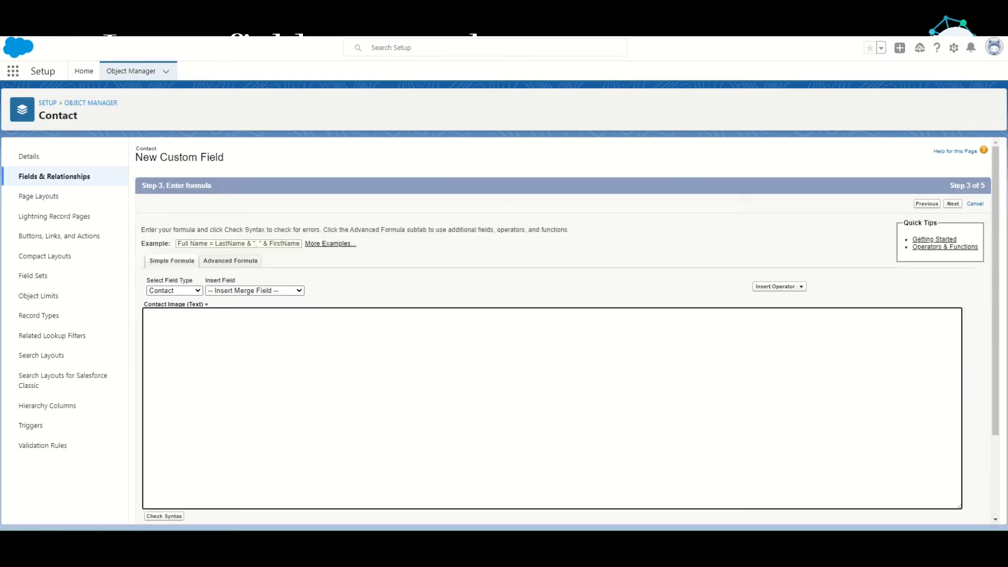
Write the formula IMAGE(Picture_URL__c, "Contact Image", 200, 200).
{"action": "type", "text": "IMAGE(image_url, alternate_text [, height, width])"}
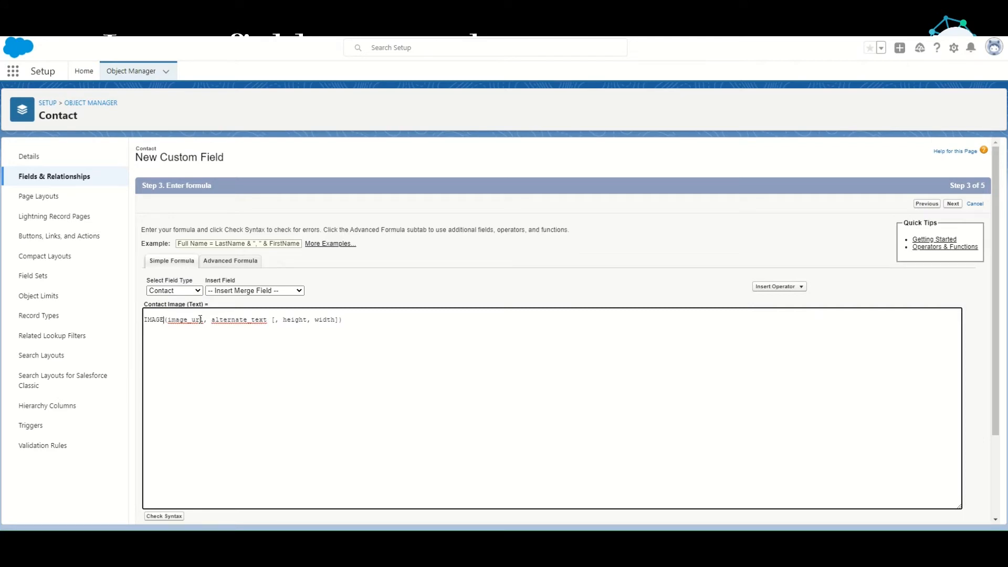
{"action": "double_click", "coordinate": [184, 320]}
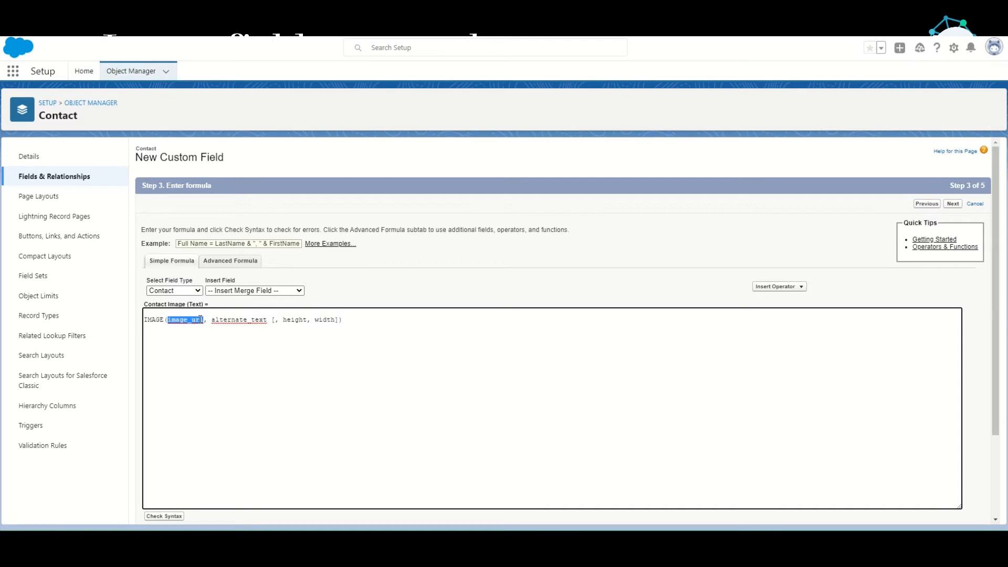
{"action": "left_click", "coordinate": [254, 289]}
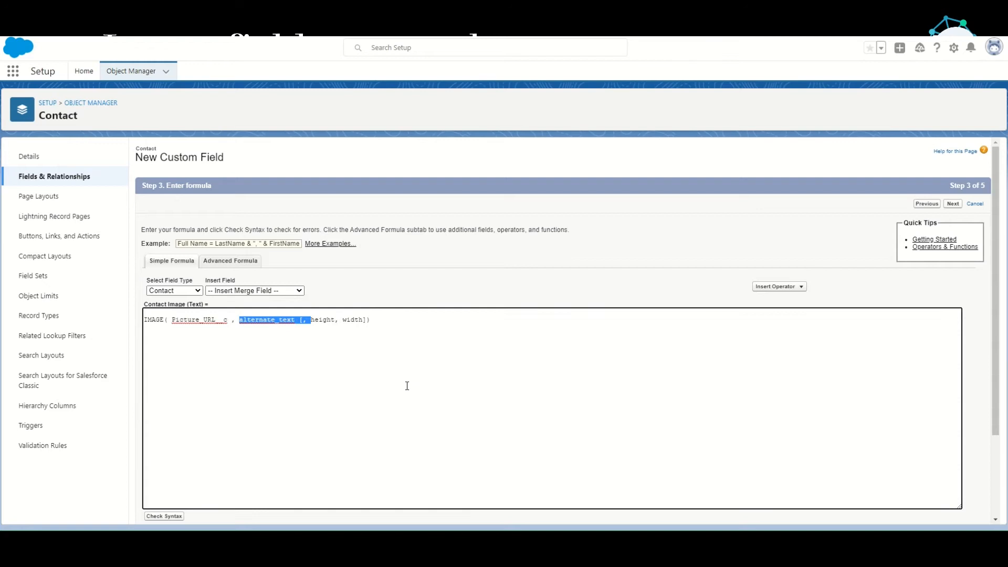
{"action": "type", "text": "\"C"}
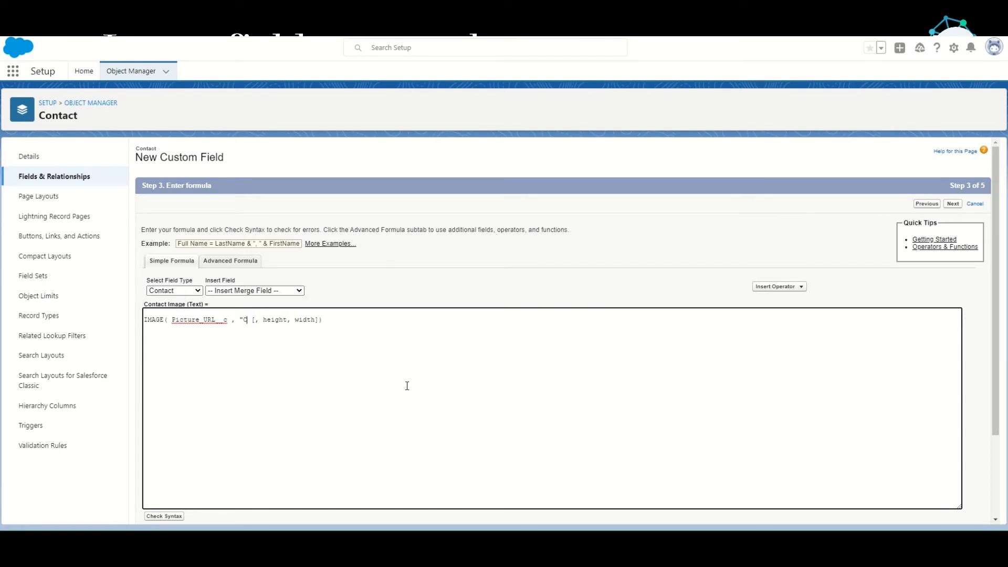
{"action": "type", "text": "ontact Image"}
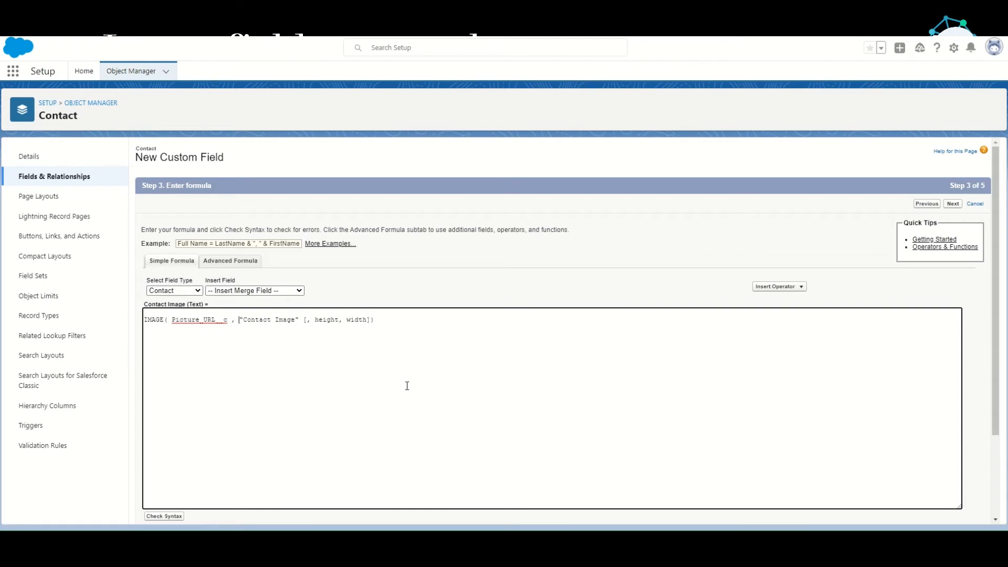
{"action": "double_click", "coordinate": [267, 320]}
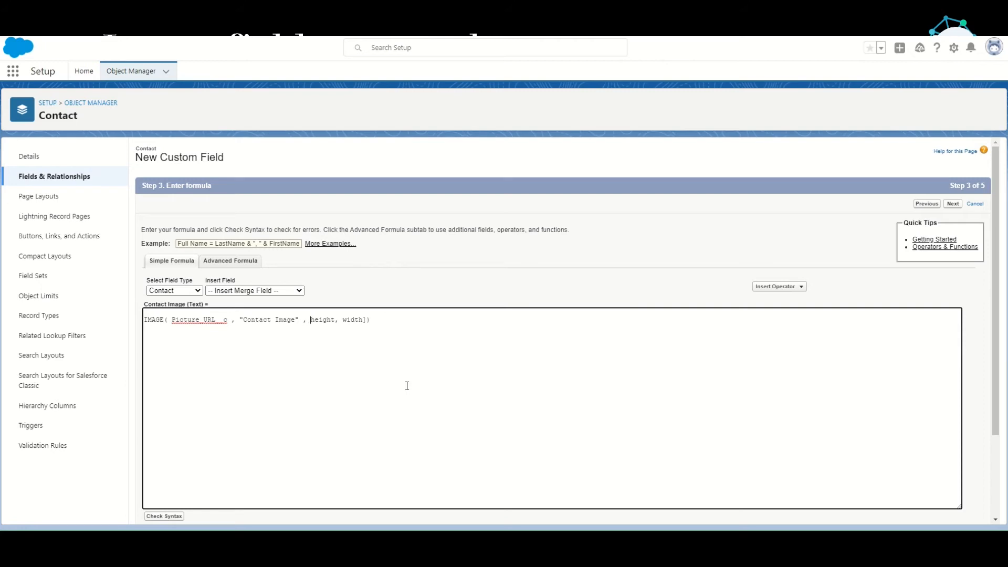
{"action": "double_click", "coordinate": [322, 320]}
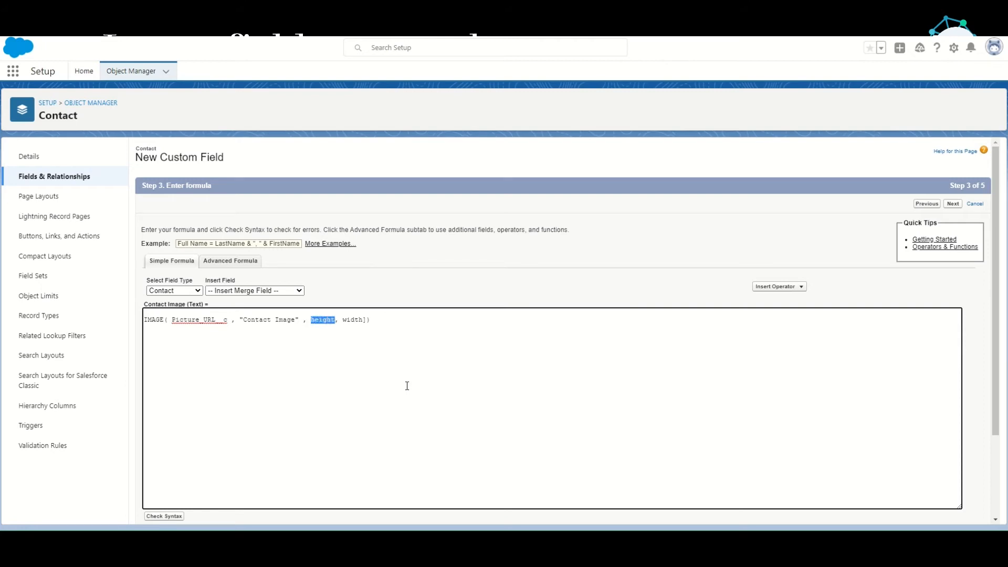
{"action": "type", "text": "200"}
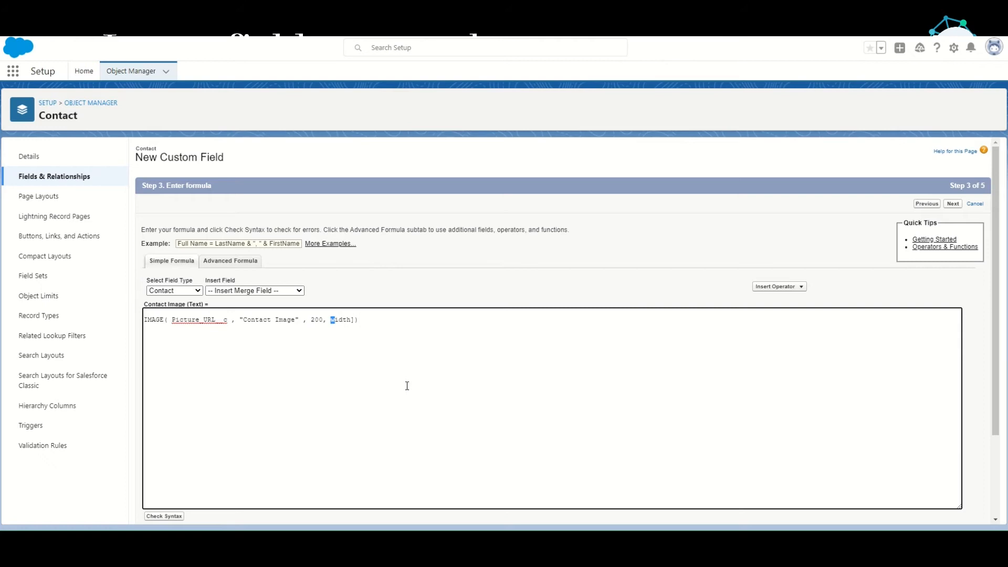
{"action": "type", "text": "200}"}
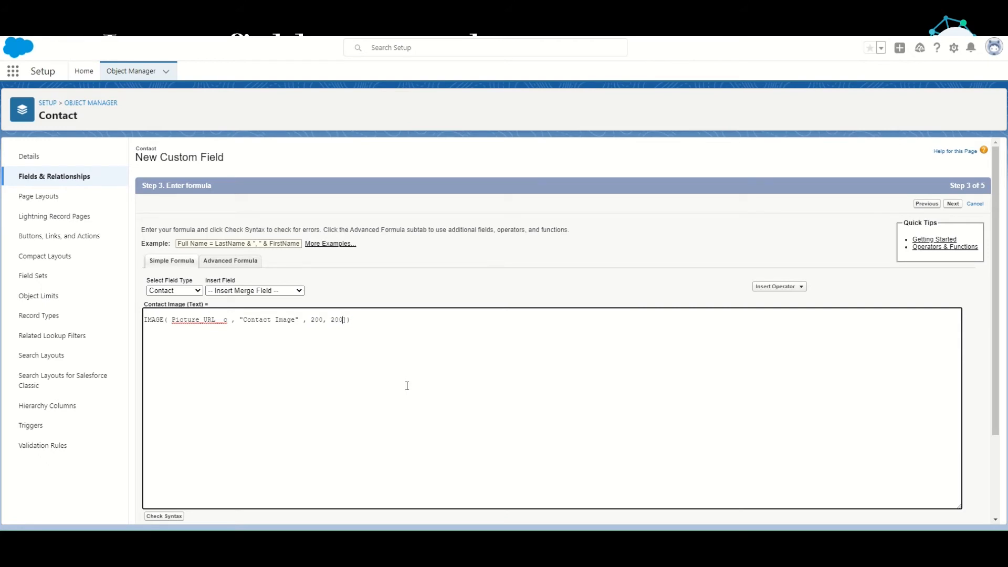
Keep default field visibility and all four page layouts, and save the field.
{"action": "left_click", "coordinate": [952, 204]}
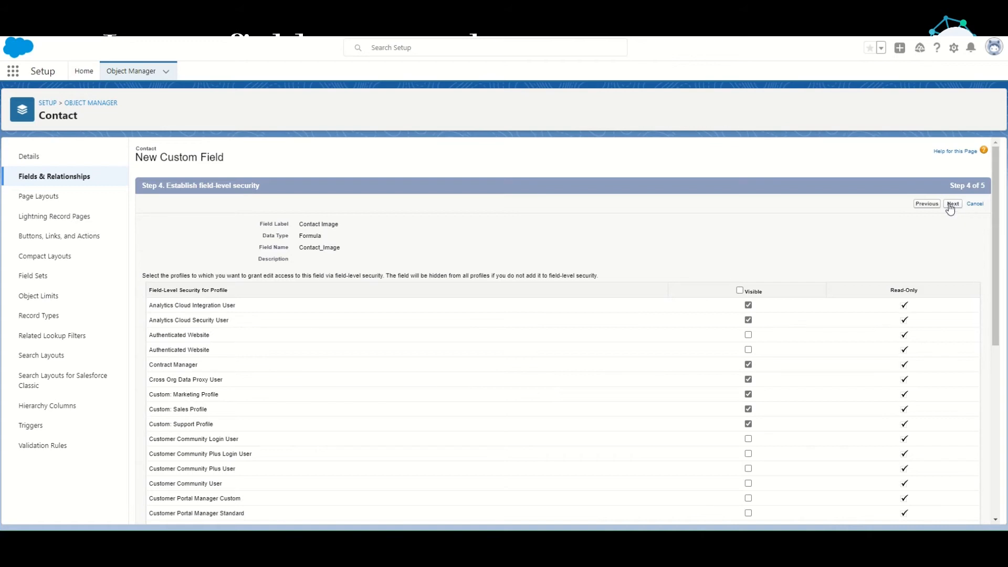
{"action": "left_click", "coordinate": [952, 204]}
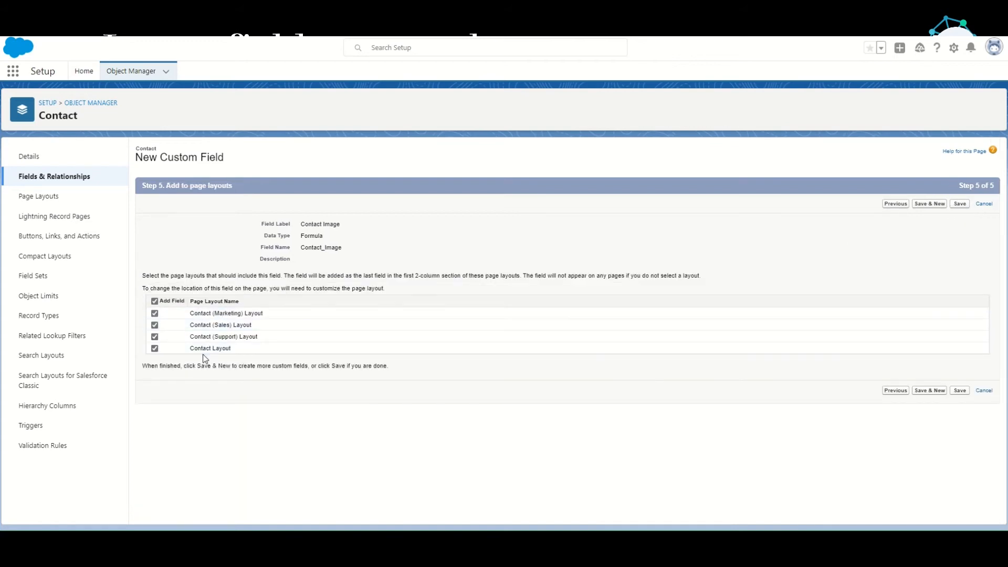
{"action": "mouse_move", "coordinate": [959, 204]}
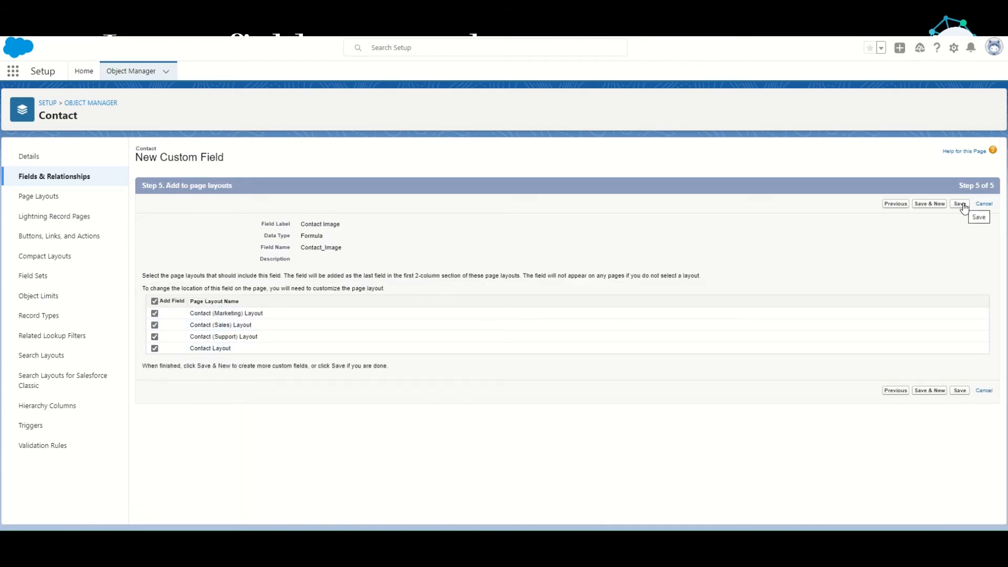
{"action": "left_click", "coordinate": [958, 204]}
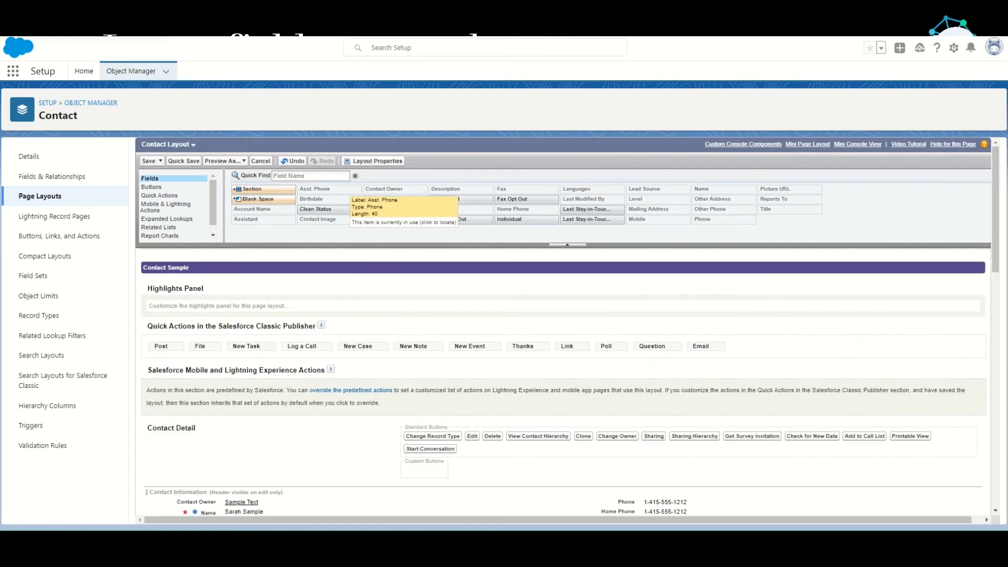
Save the Contact Layout with the Contact Image field placed on it.
{"action": "left_click", "coordinate": [148, 160]}
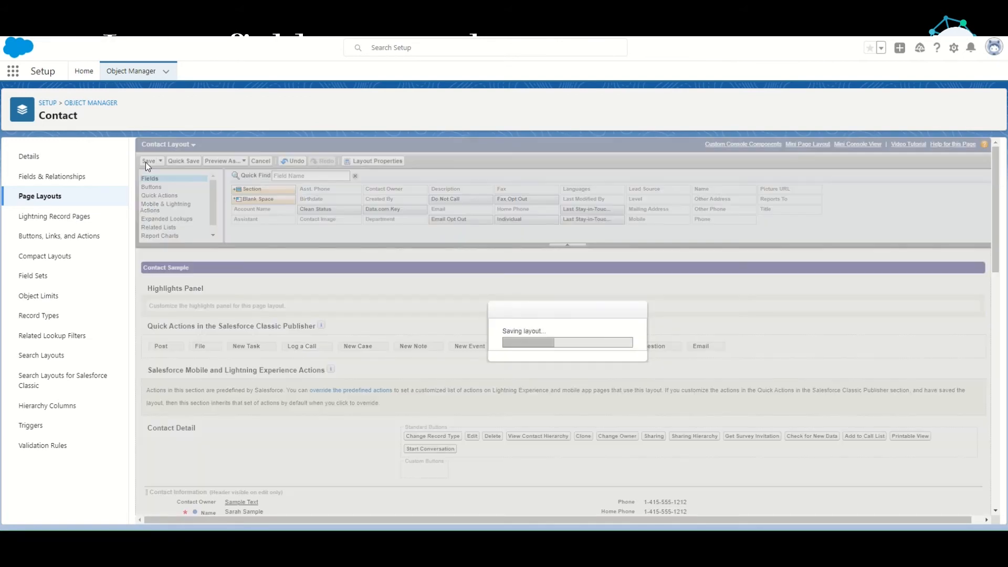
{"action": "left_click", "coordinate": [148, 160]}
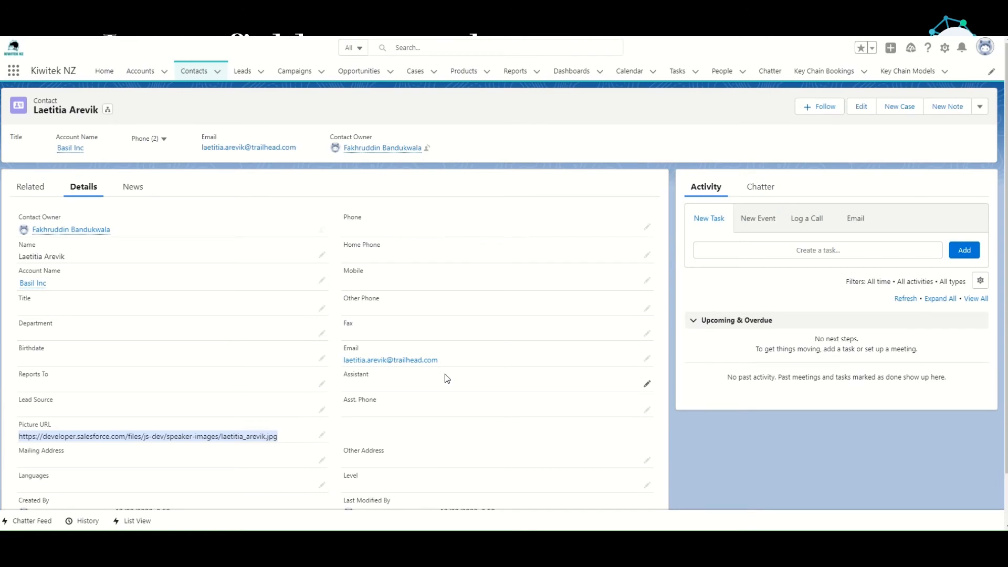
{"action": "mouse_move", "coordinate": [86, 39]}
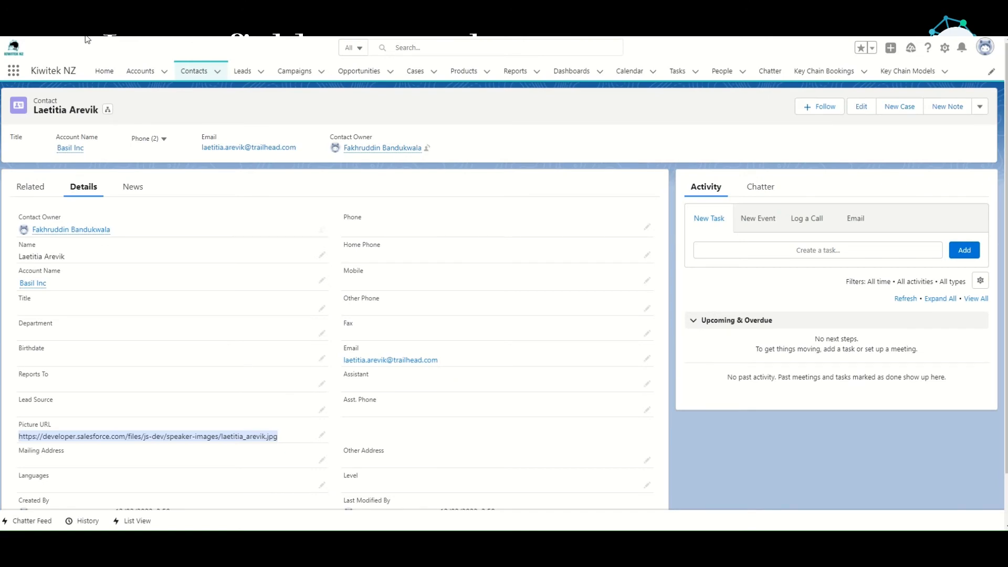
{"action": "scroll", "scroll_direction": "down", "scroll_amount": 3}
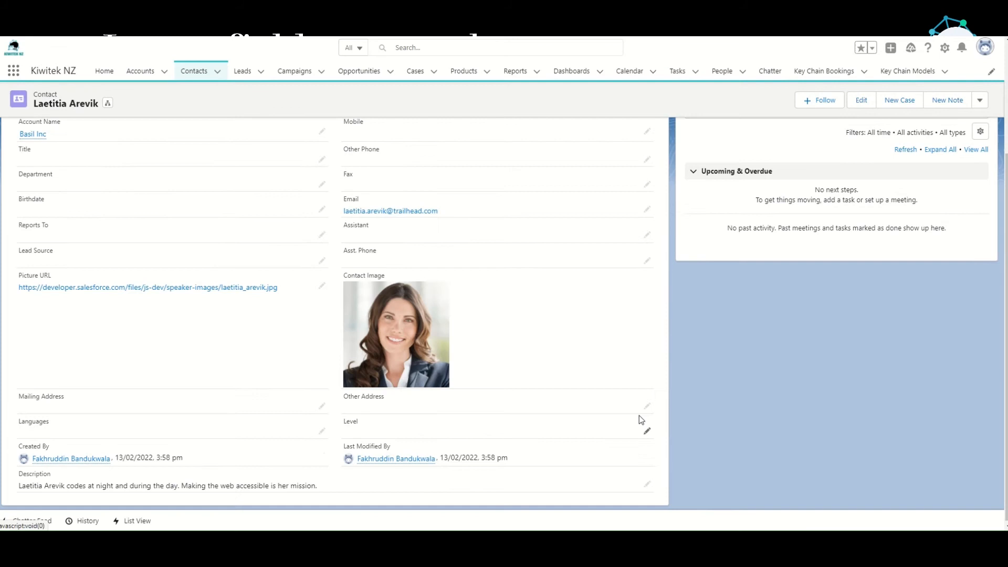
{"action": "mouse_move", "coordinate": [501, 341]}
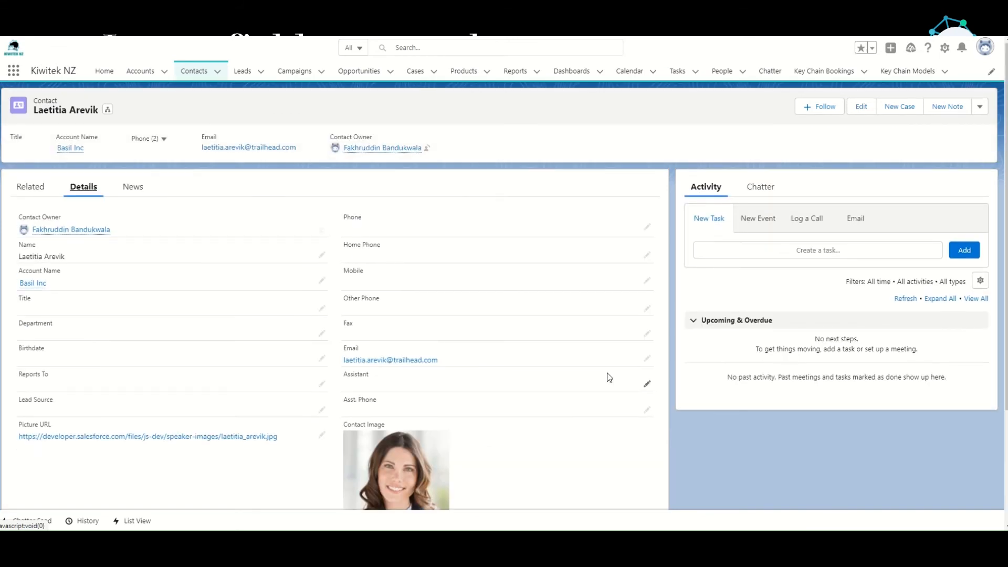
{"action": "scroll", "scroll_direction": "down", "scroll_amount": 3}
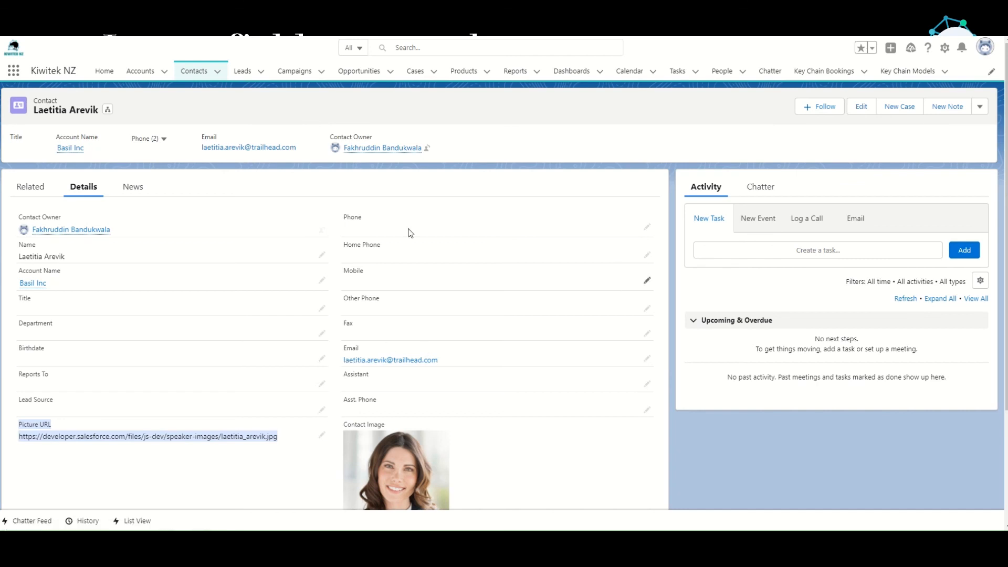
{"action": "mouse_move", "coordinate": [531, 462]}
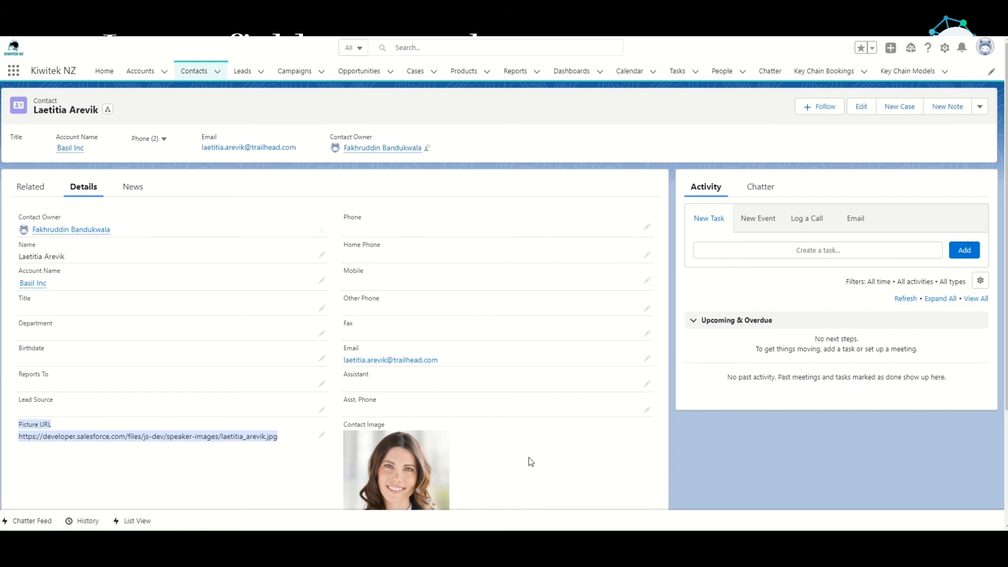
{"action": "mouse_move", "coordinate": [502, 469]}
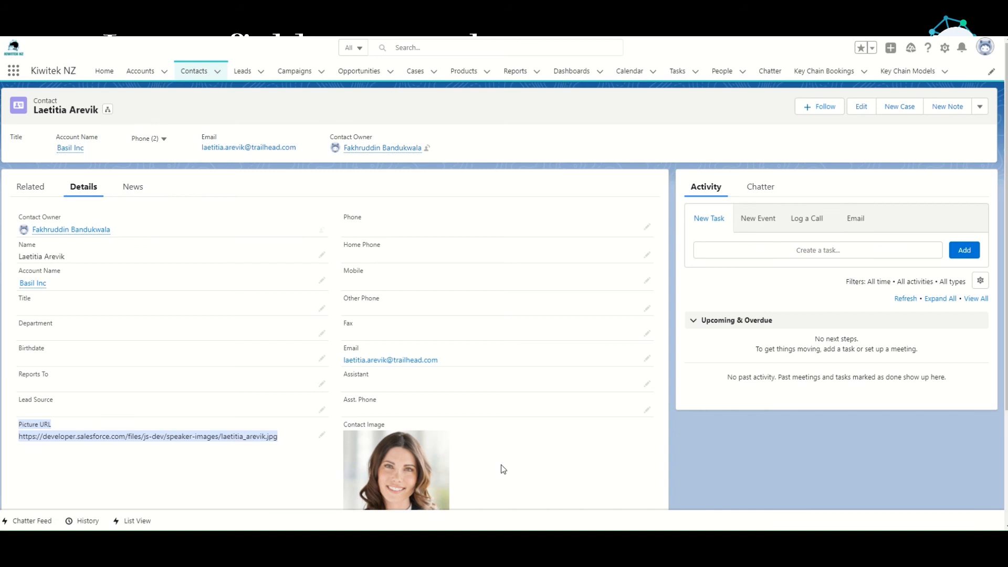
{"action": "mouse_move", "coordinate": [511, 452]}
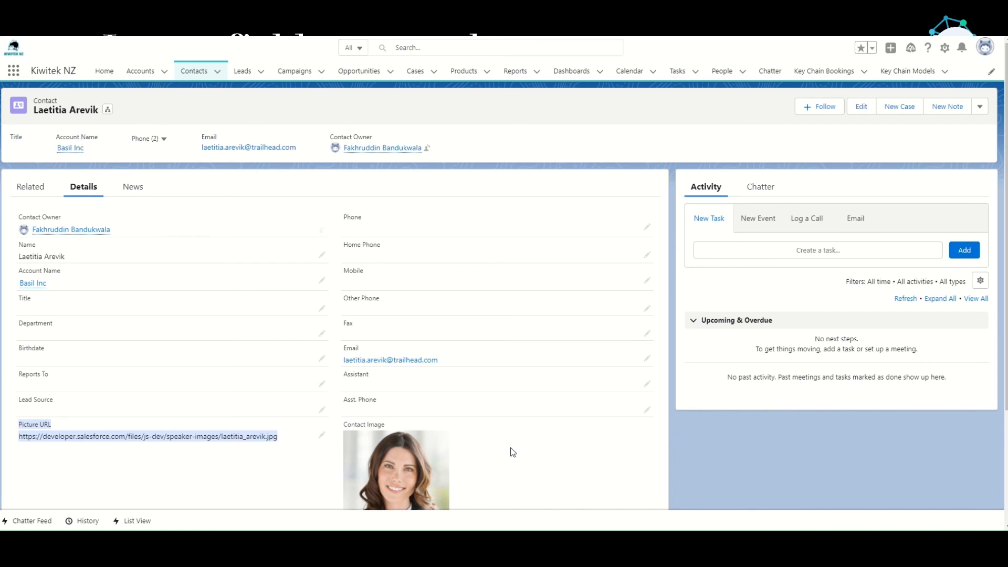